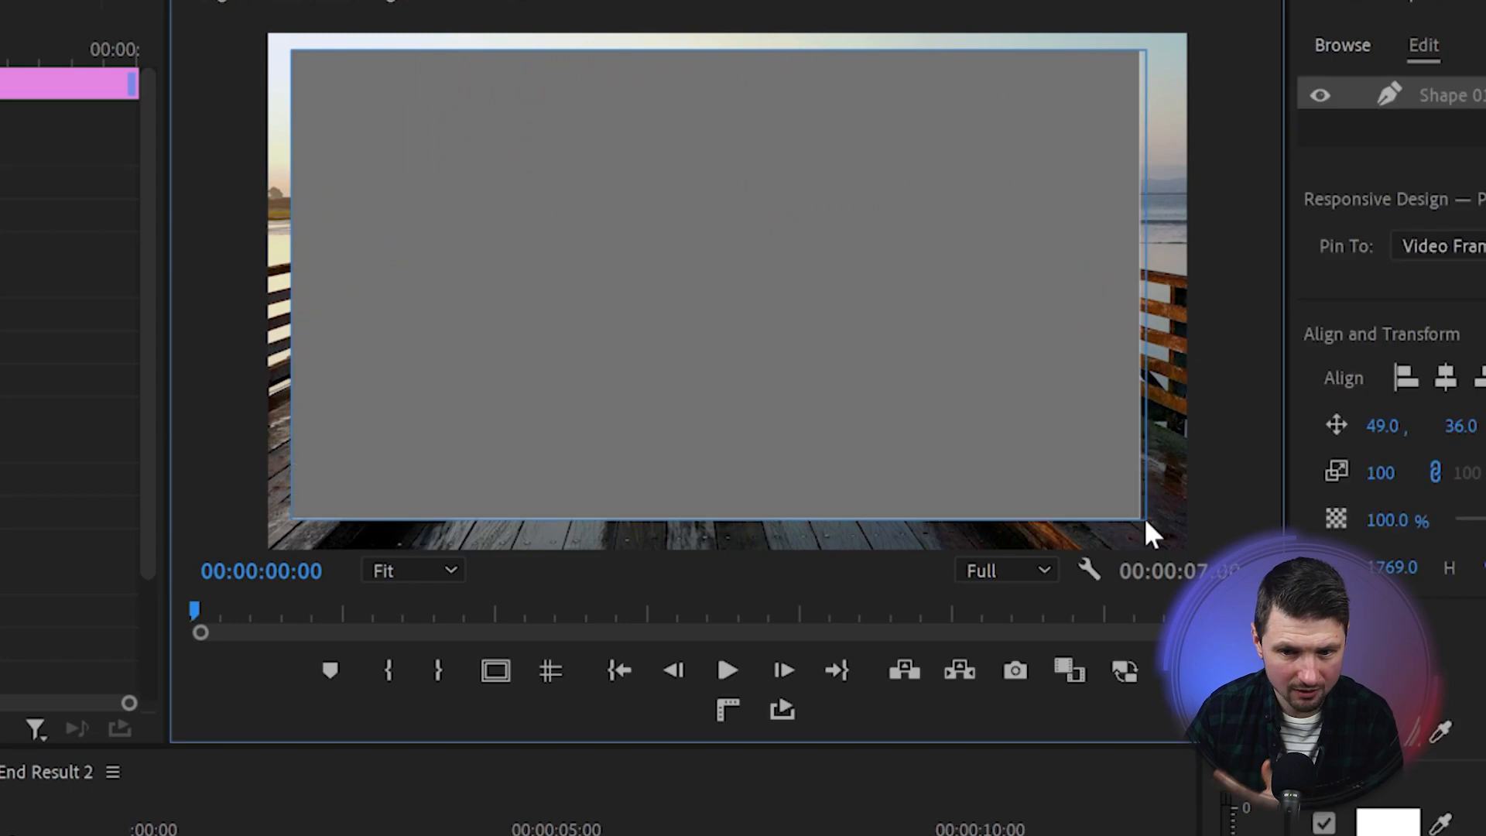
Step: Align the rectangle to frame center horizontally and vertically, and turn off its grey fill
scroll("down", 3)
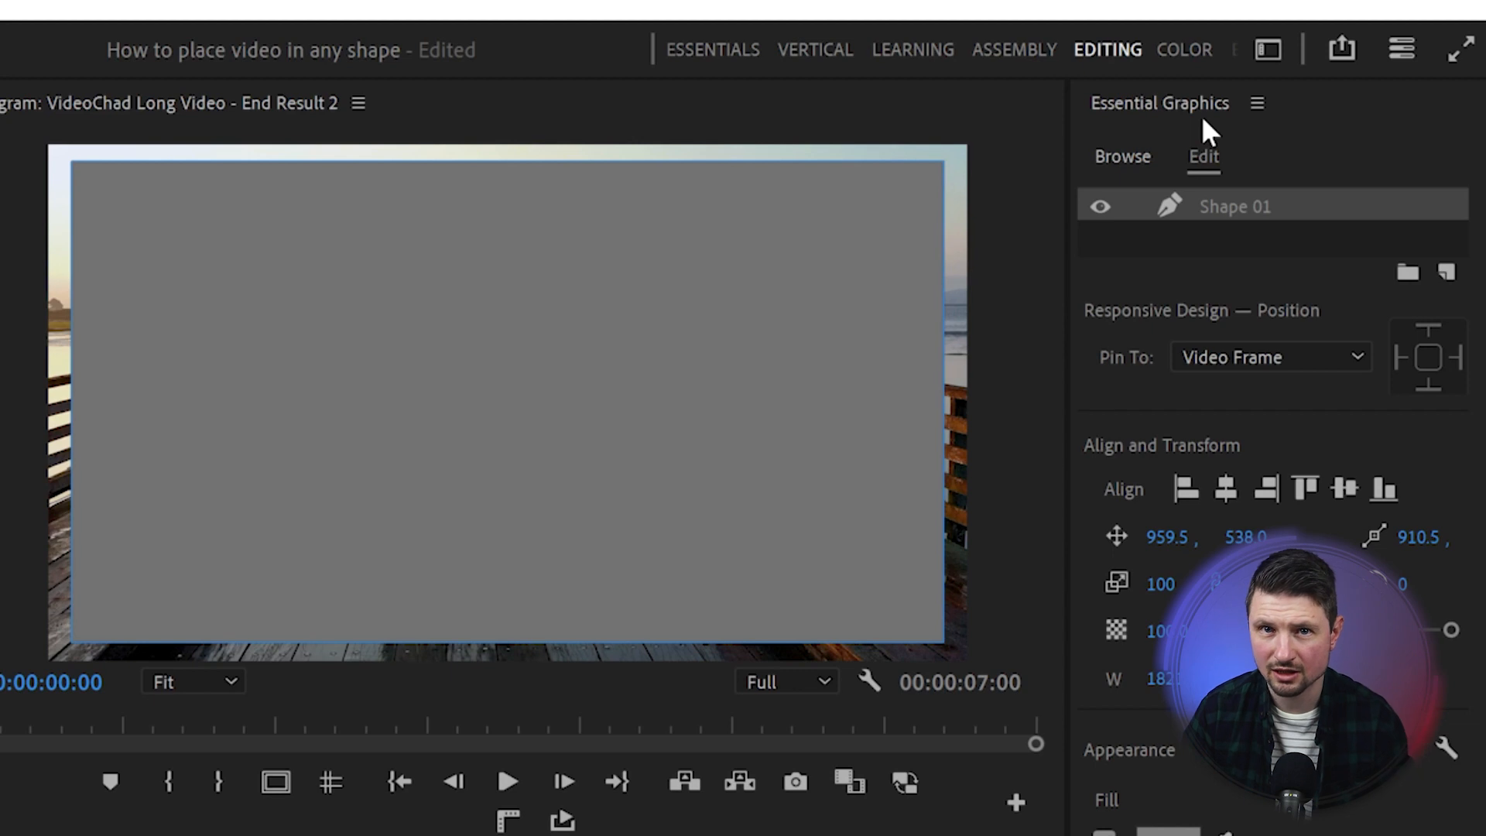
left_click(620, 26)
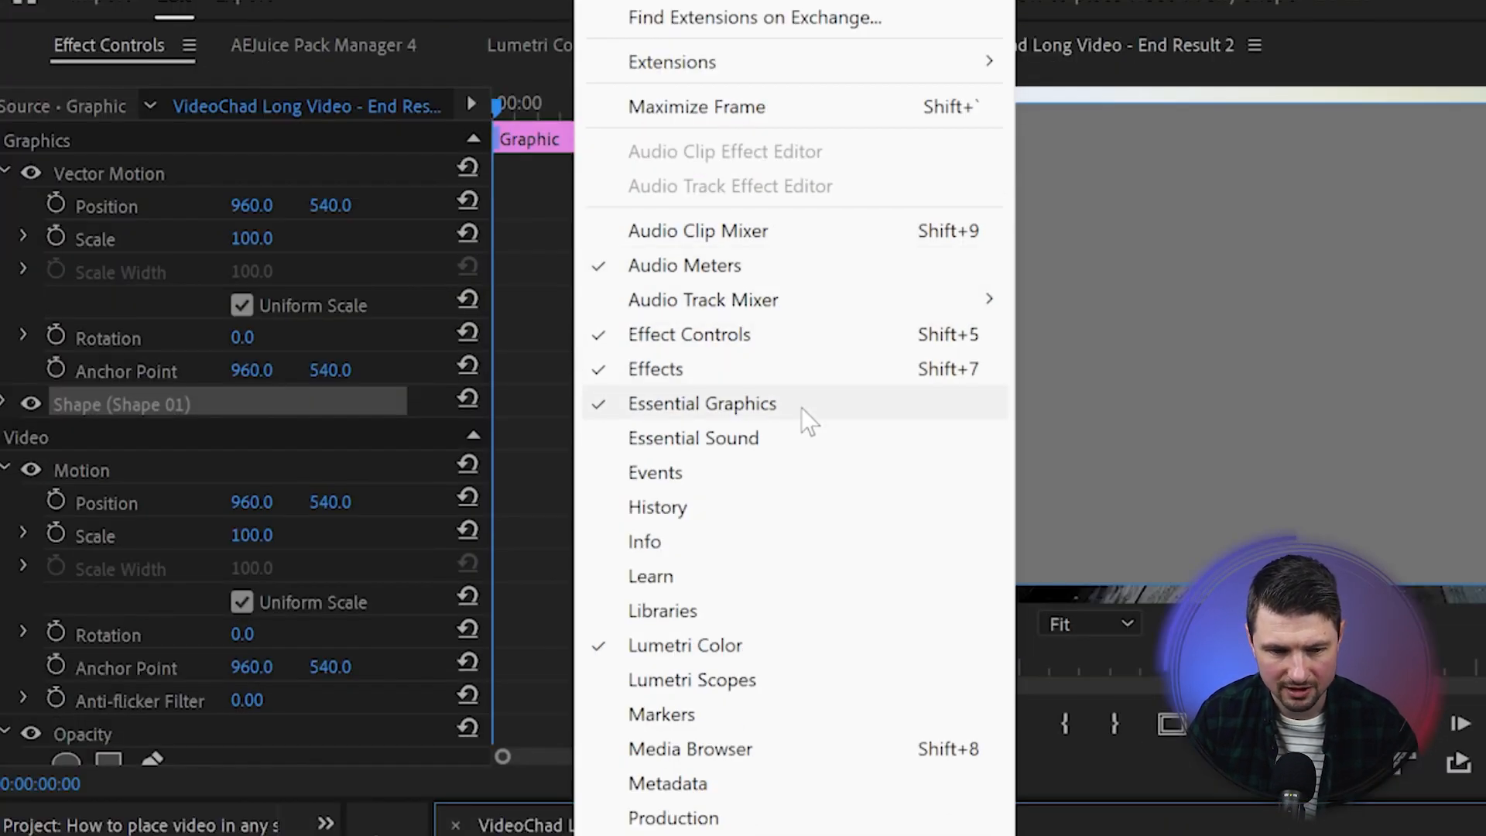
left_click(701, 403)
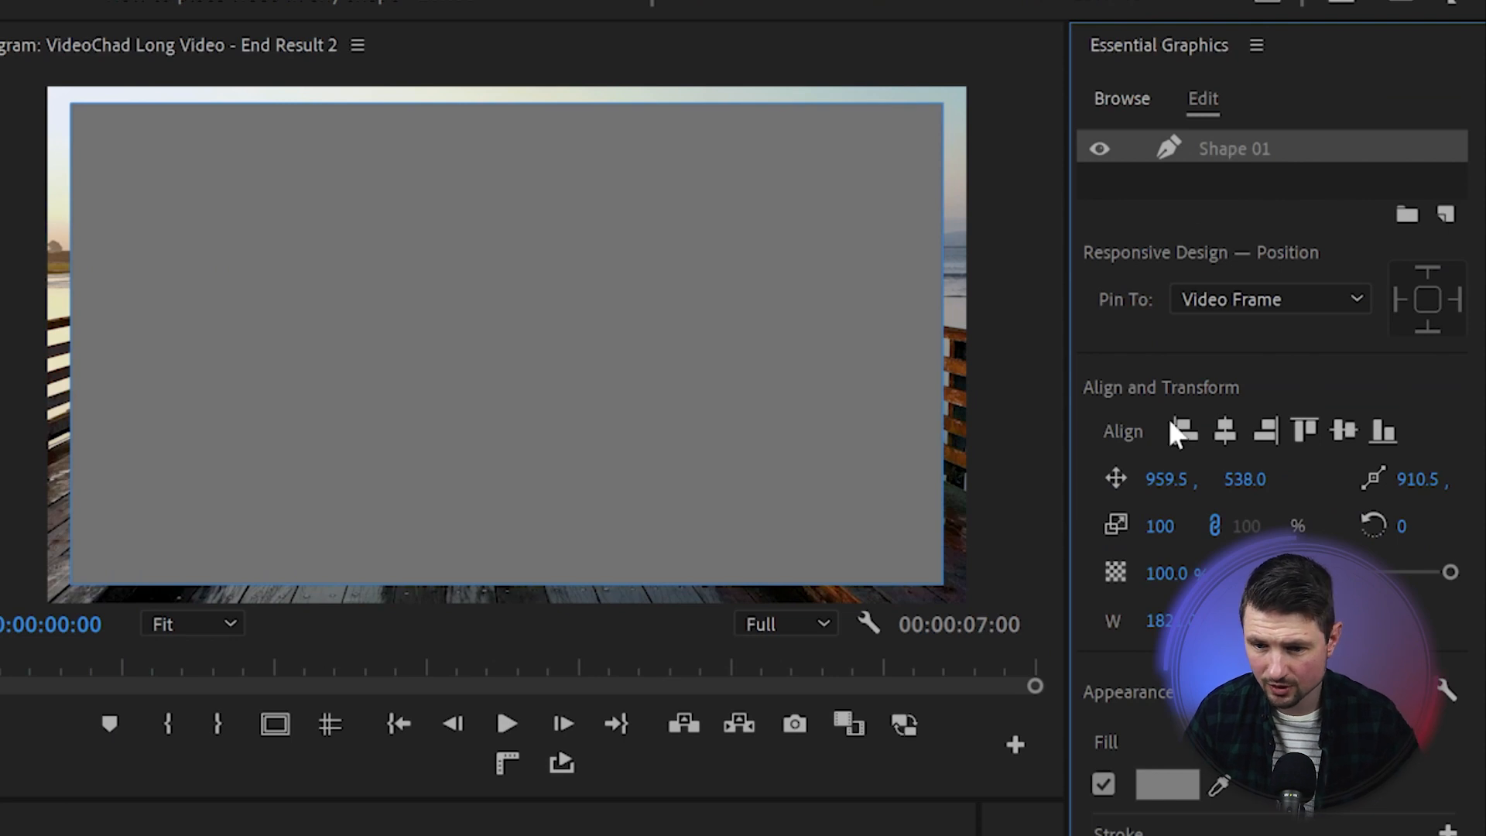
left_click(1344, 431)
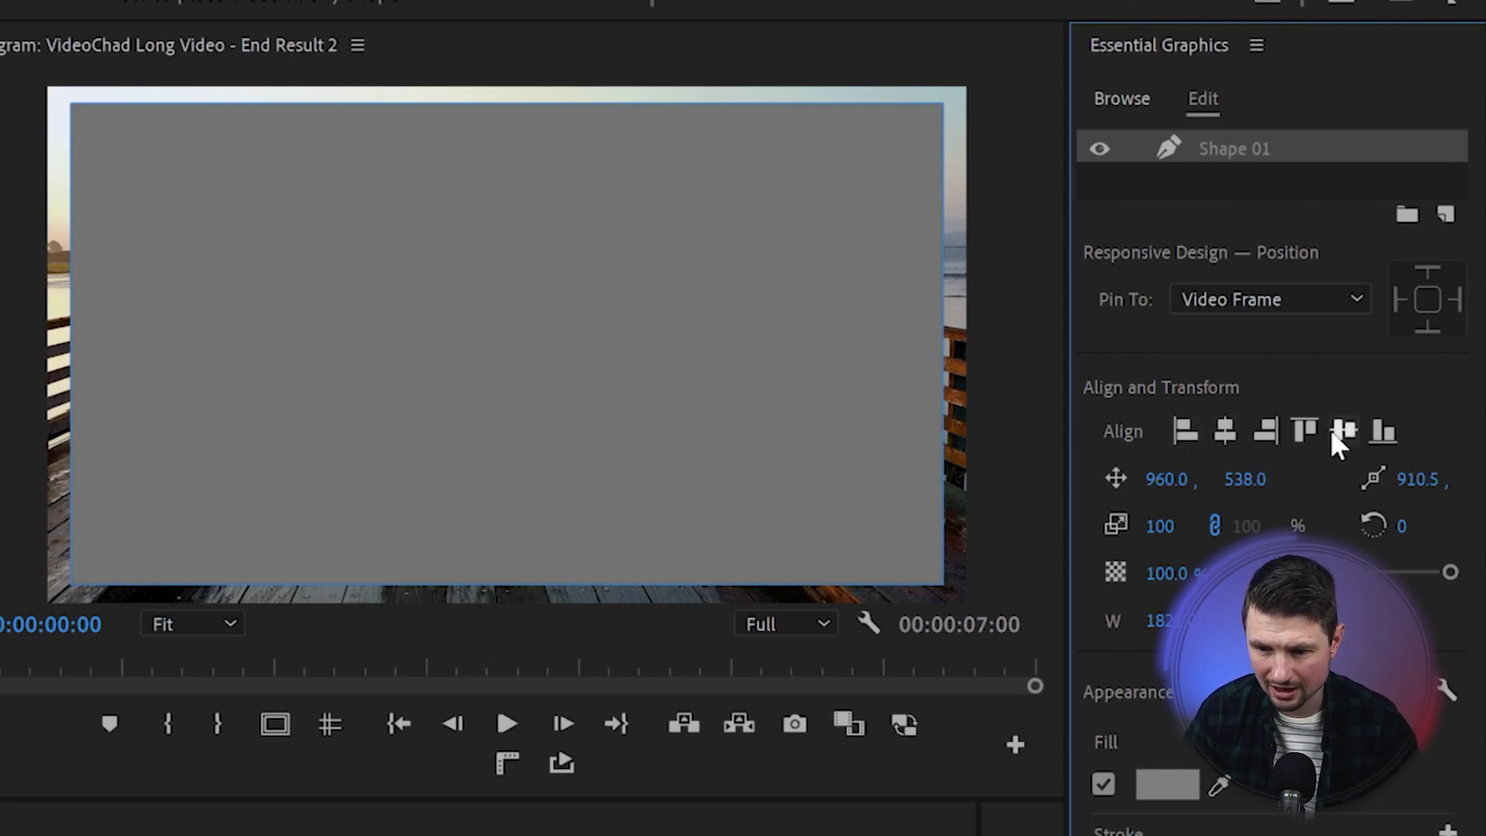
left_click(1344, 432)
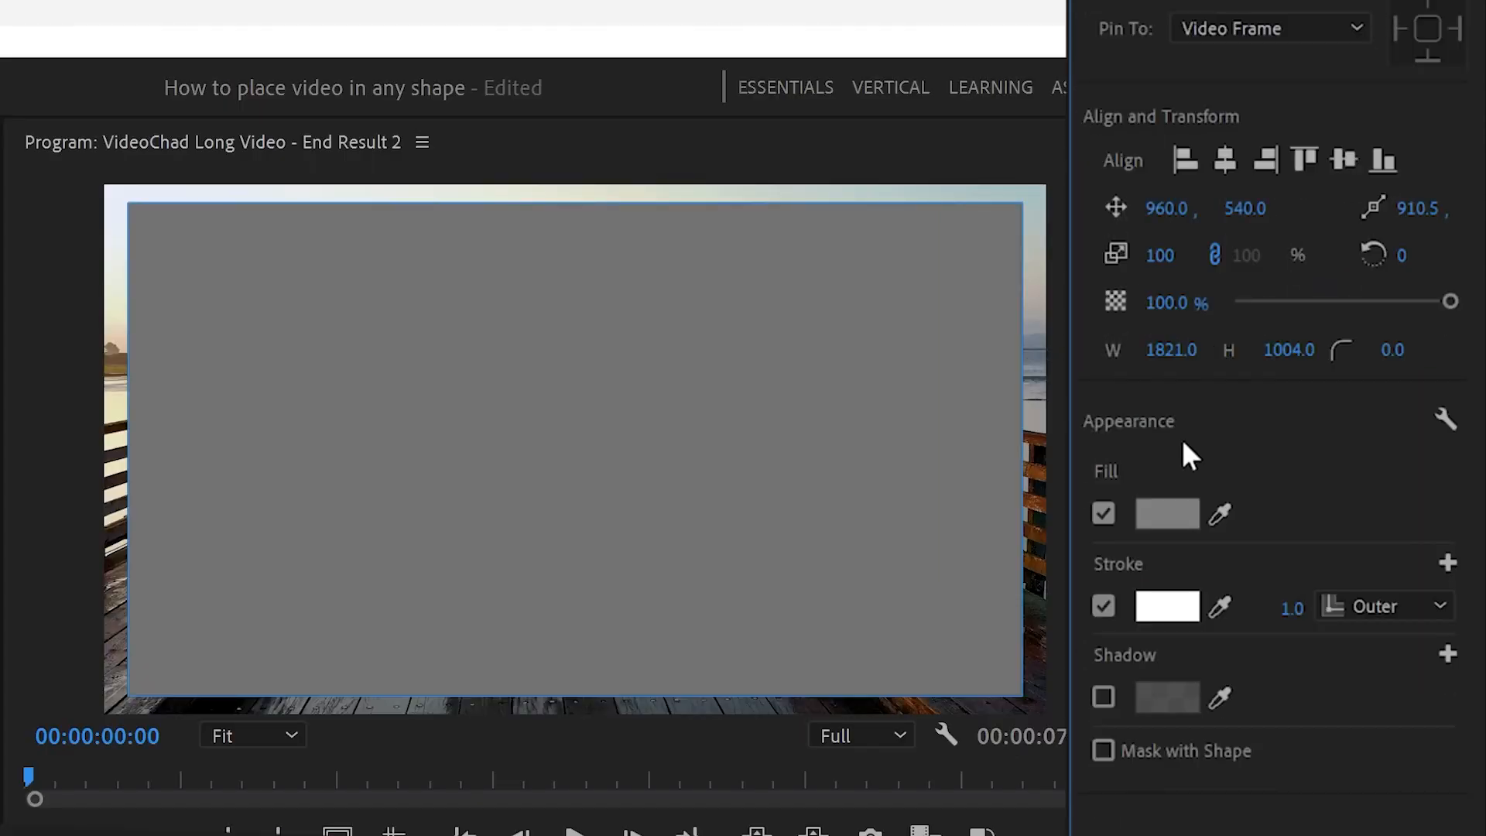
left_click(1103, 513)
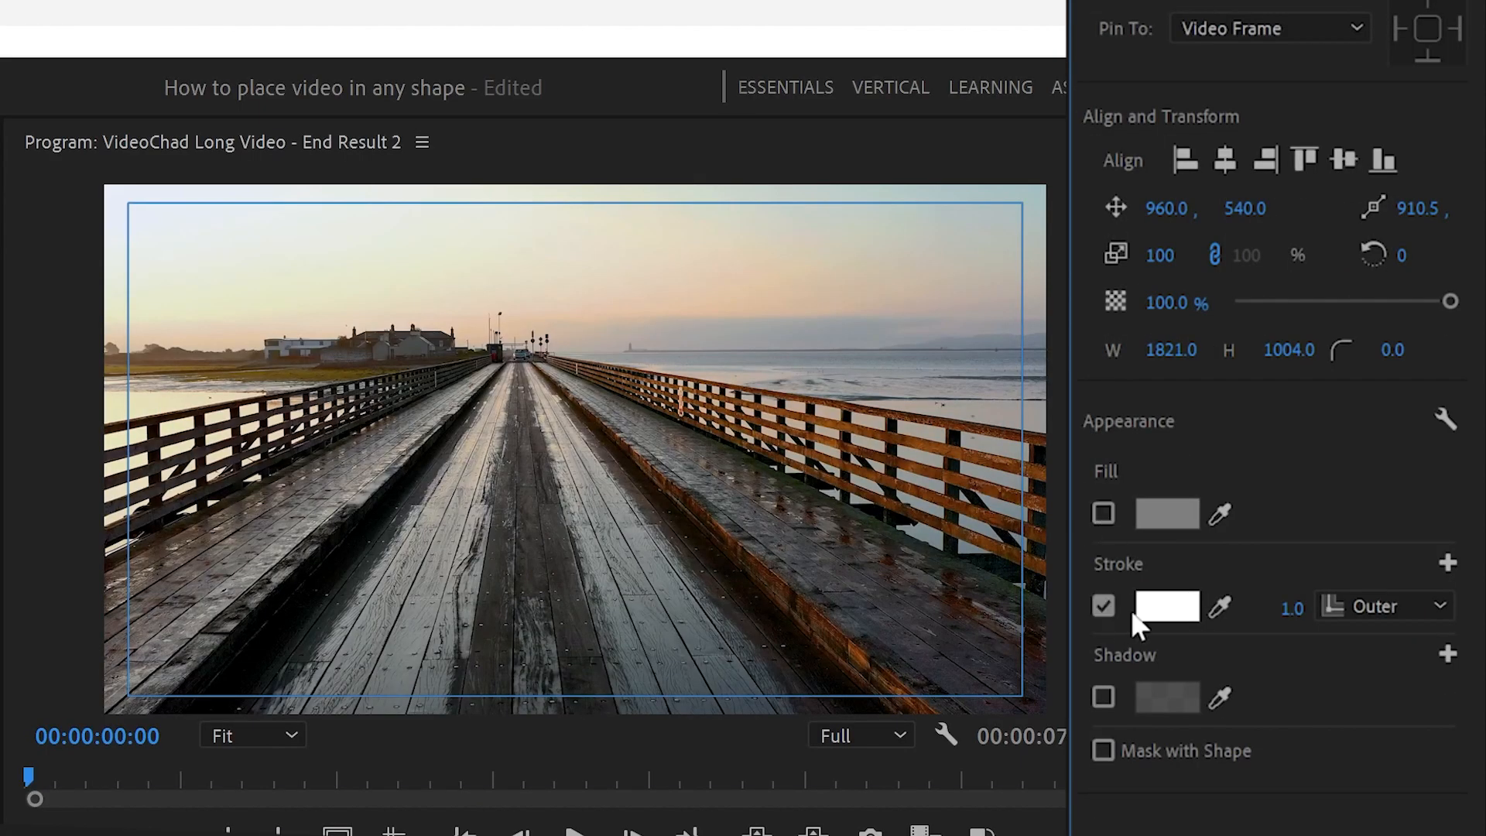